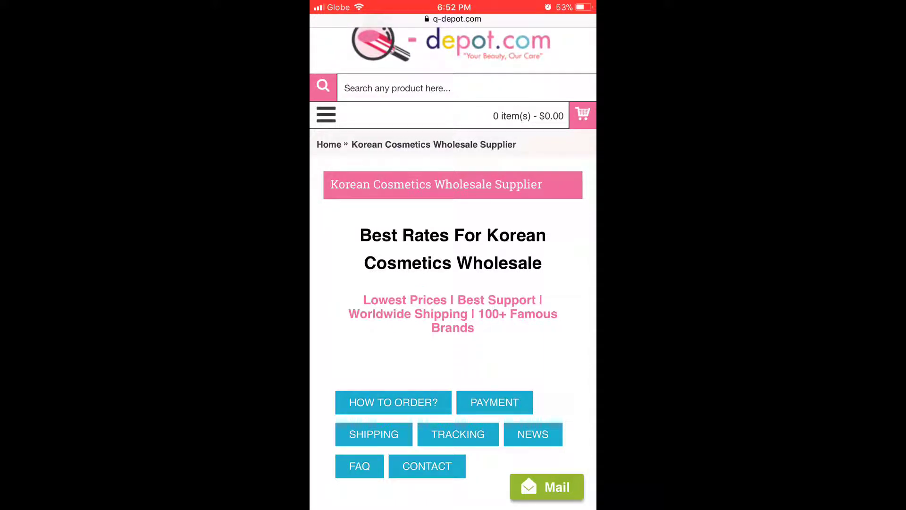
# Scroll down the wholesale brand list to the 16 Brand entry and its order form links
pyautogui.scroll(-3)
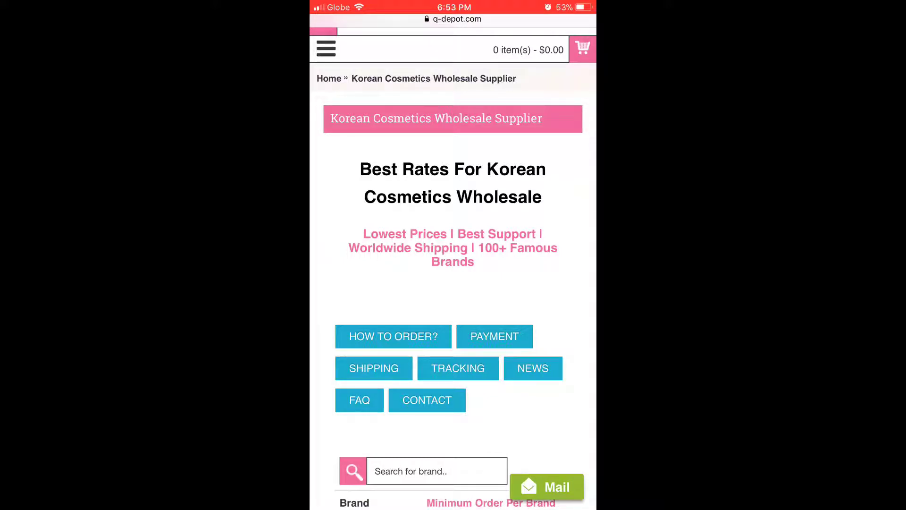
pyautogui.scroll(-3)
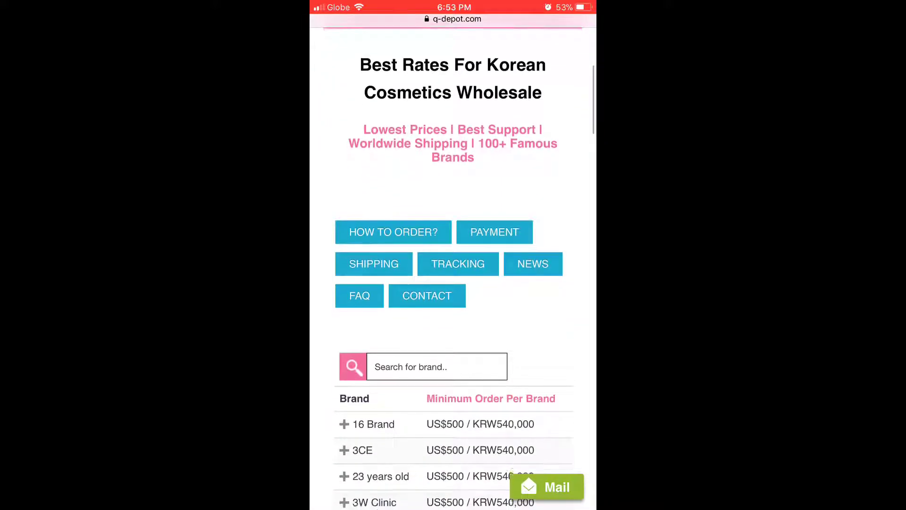
pyautogui.scroll(-3)
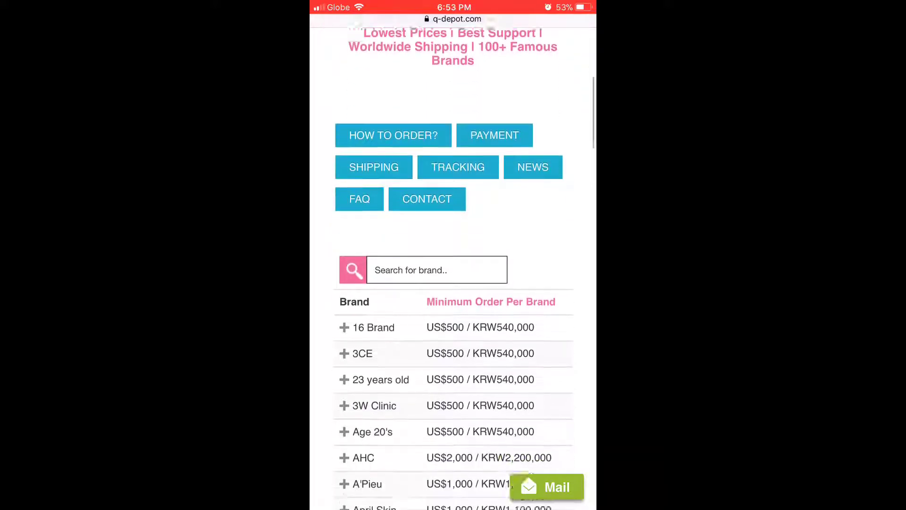
pyautogui.scroll(-3)
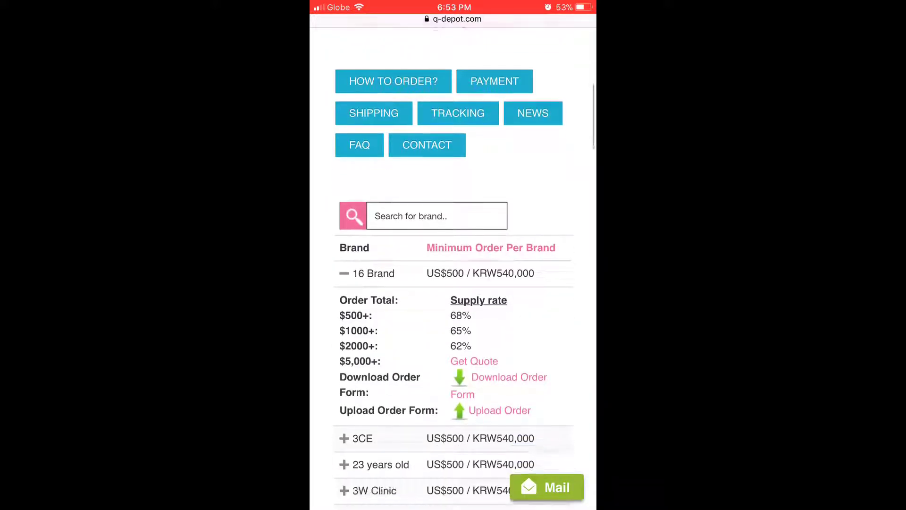
# Download the 16 Brand order form and bring up the share options over the spreadsheet
pyautogui.click(508, 377)
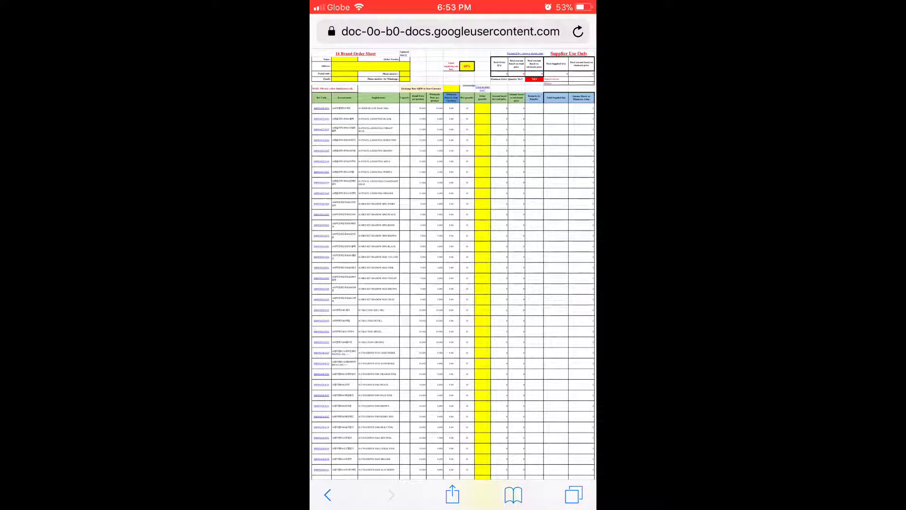
pyautogui.click(452, 495)
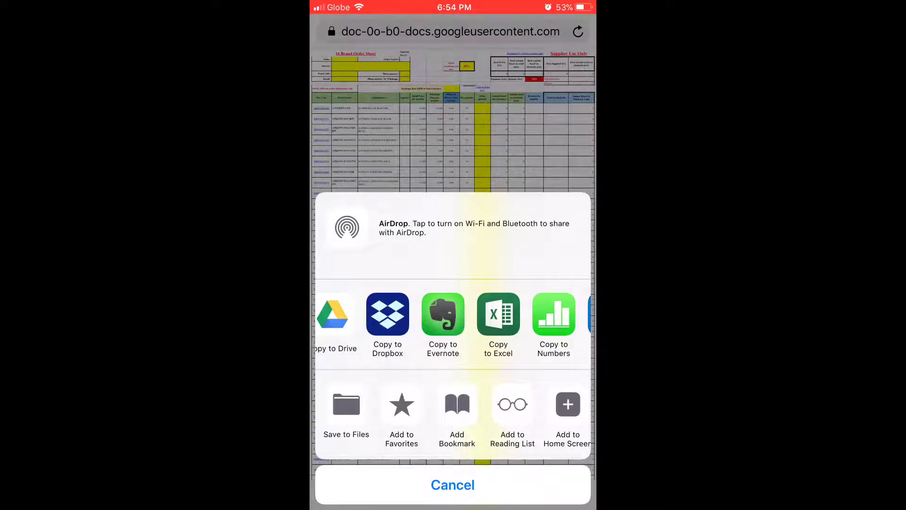
# Copy the downloaded order sheet into Excel from the share sheet
pyautogui.click(498, 315)
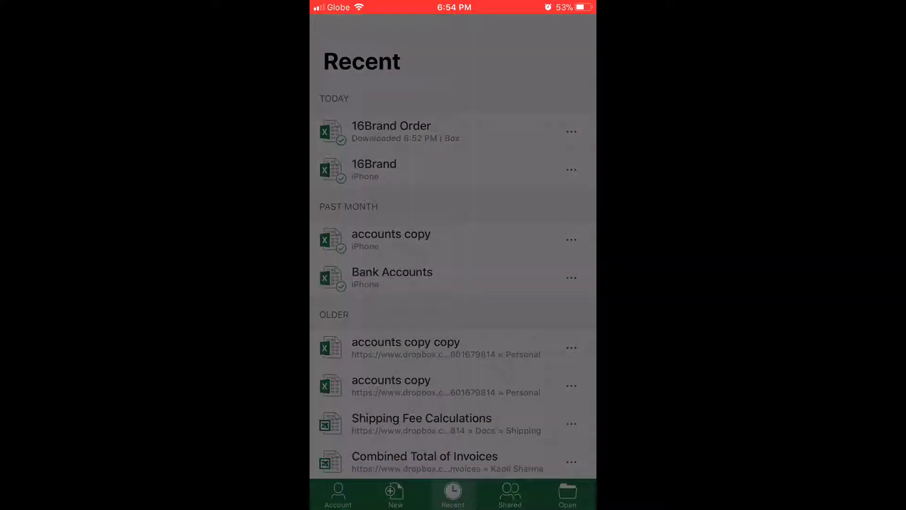
# Save an editable copy of the read-only 16Brand sheet, bringing up the save dialog
pyautogui.click(374, 169)
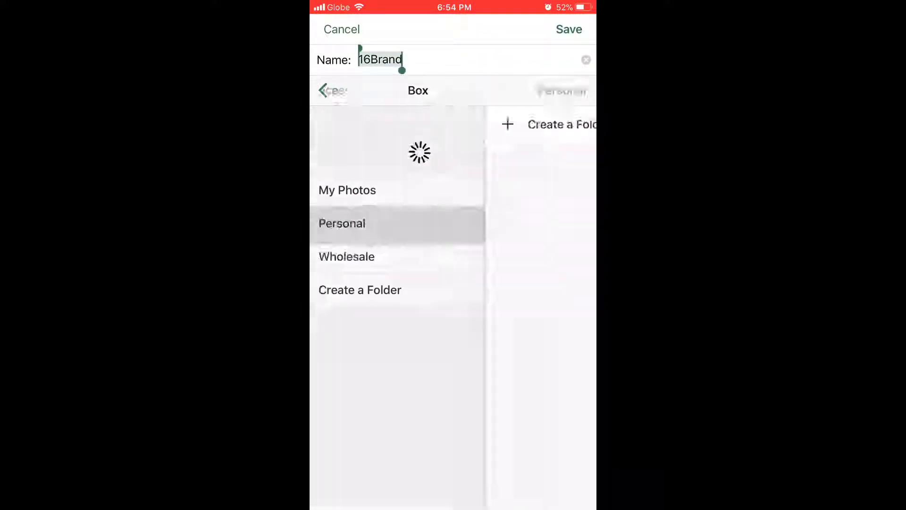
# Choose Box > Personal as destination and extend the file name to 16Brand Qdepot Order
pyautogui.click(341, 223)
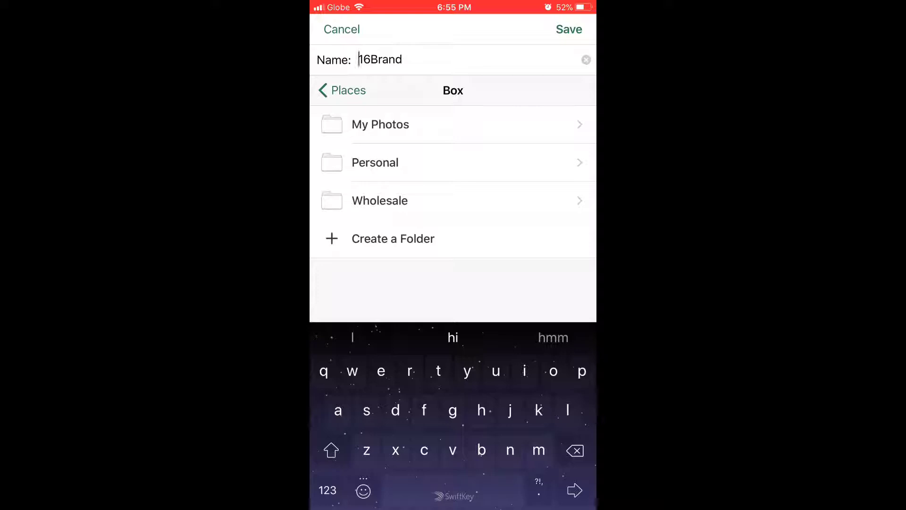
pyautogui.click(375, 162)
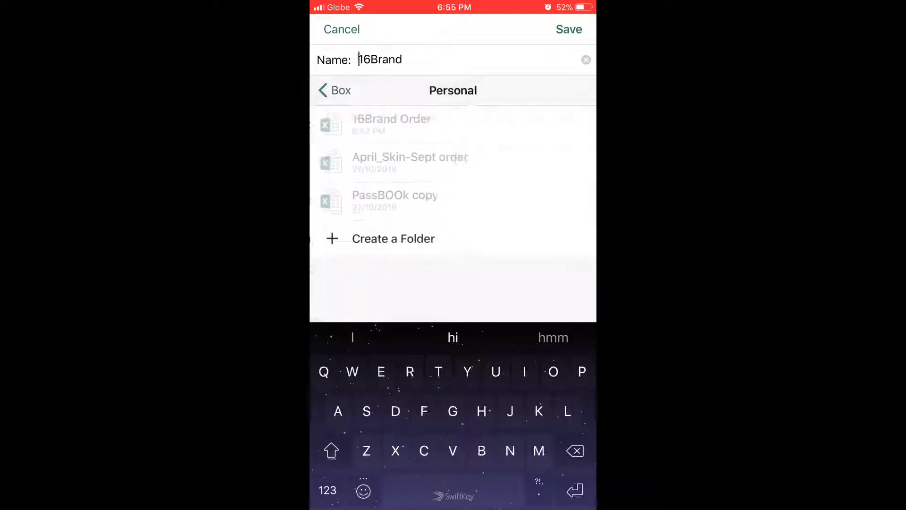
pyautogui.doubleClick(379, 59)
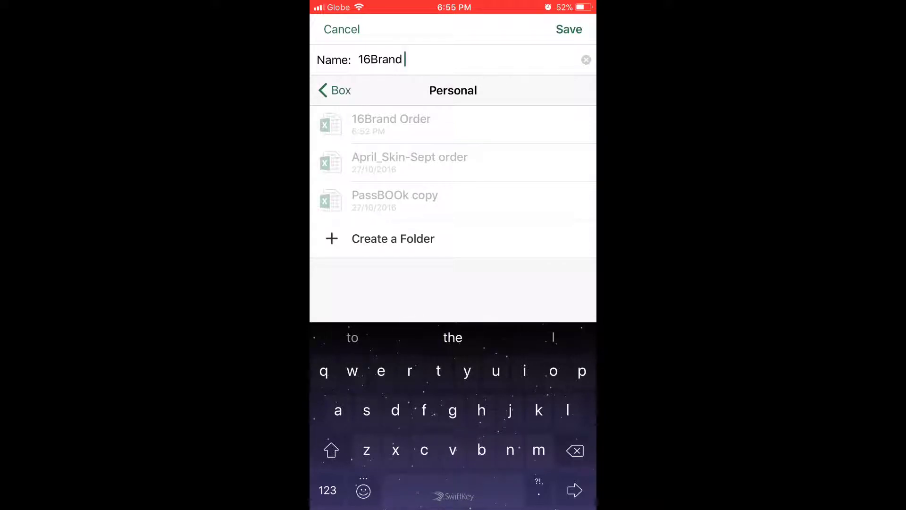
pyautogui.write('Qdepit irder')
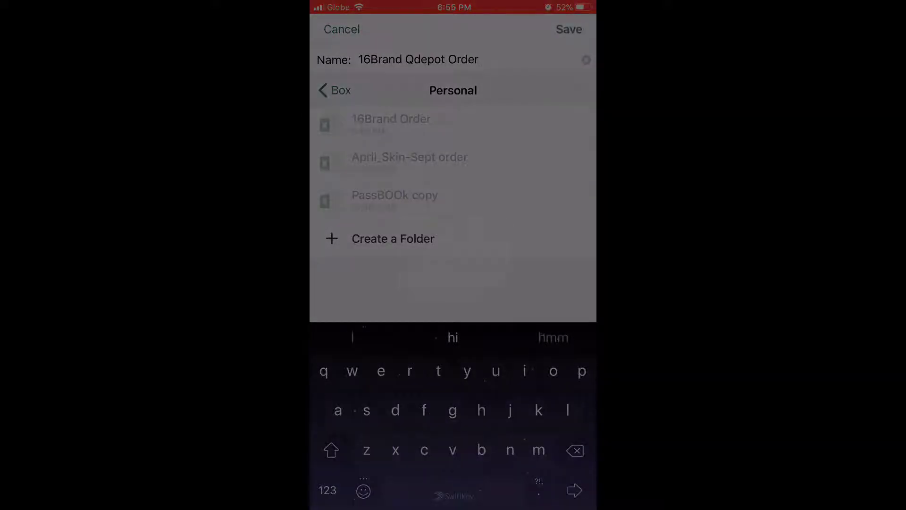
# Save the renamed copy and enter customer name Abc, Address and postcode 1234
pyautogui.click(568, 29)
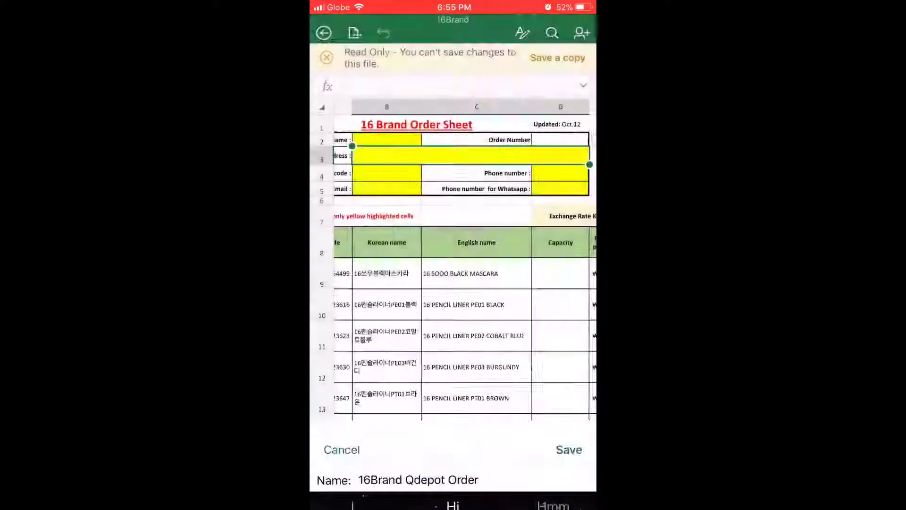
pyautogui.click(568, 450)
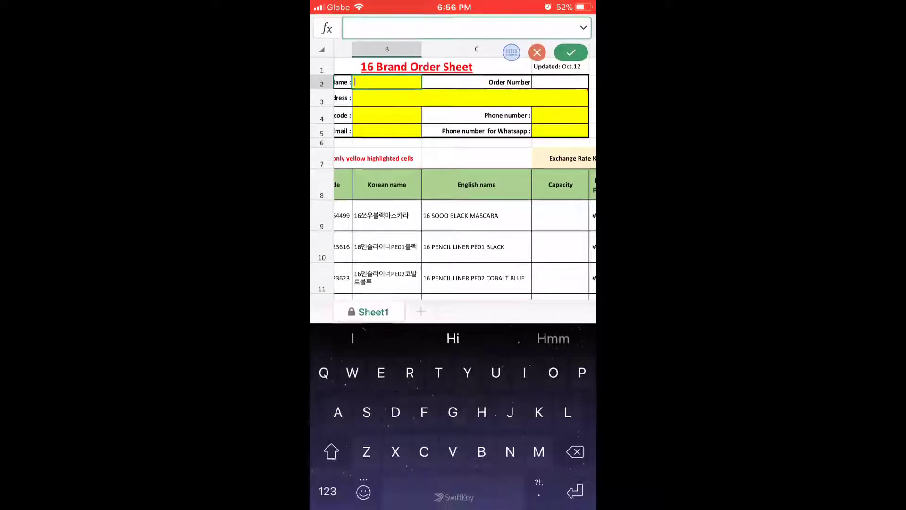
pyautogui.write('Abc')
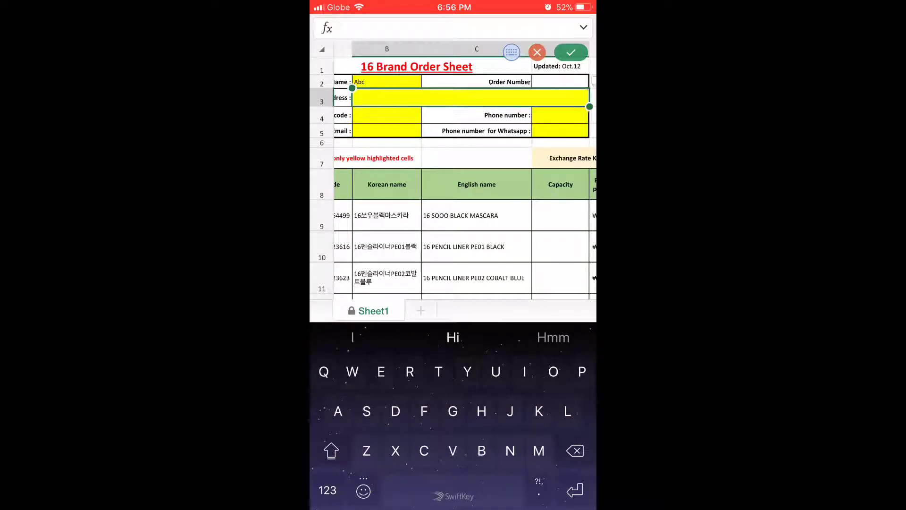
pyautogui.write('Address')
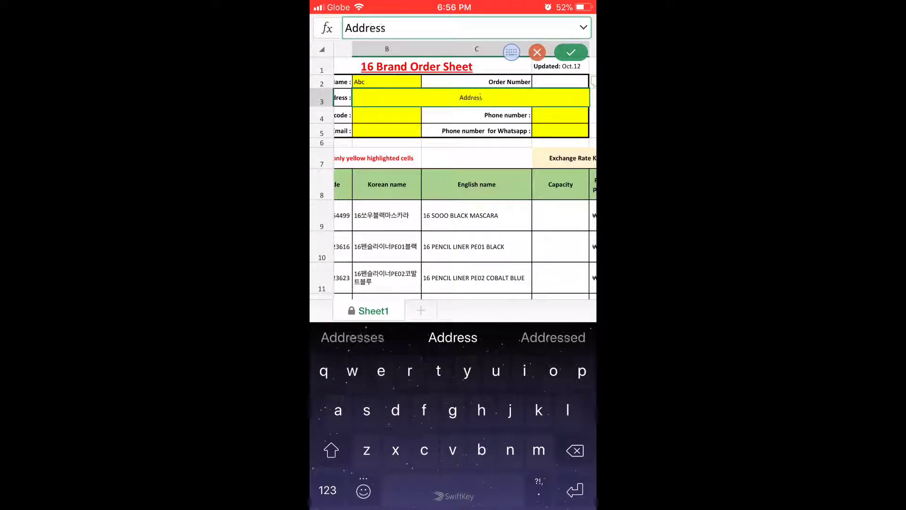
pyautogui.click(387, 115)
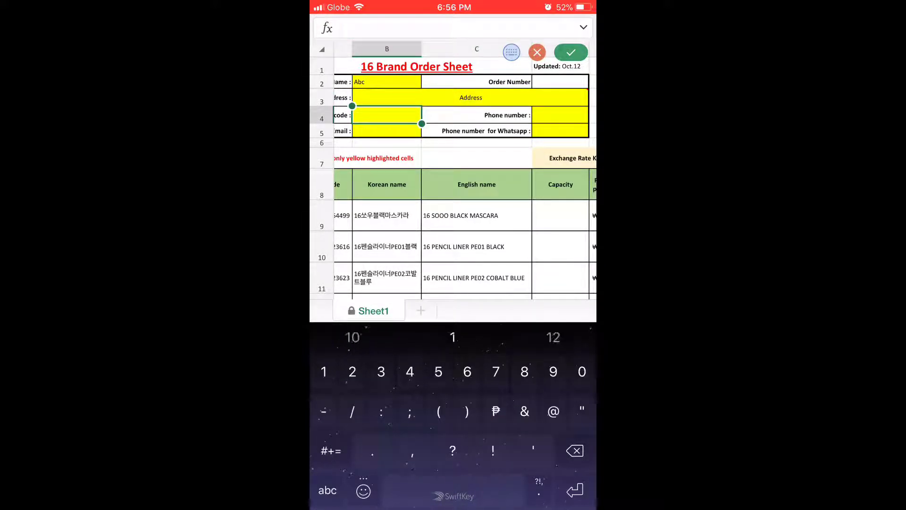
pyautogui.write('1234')
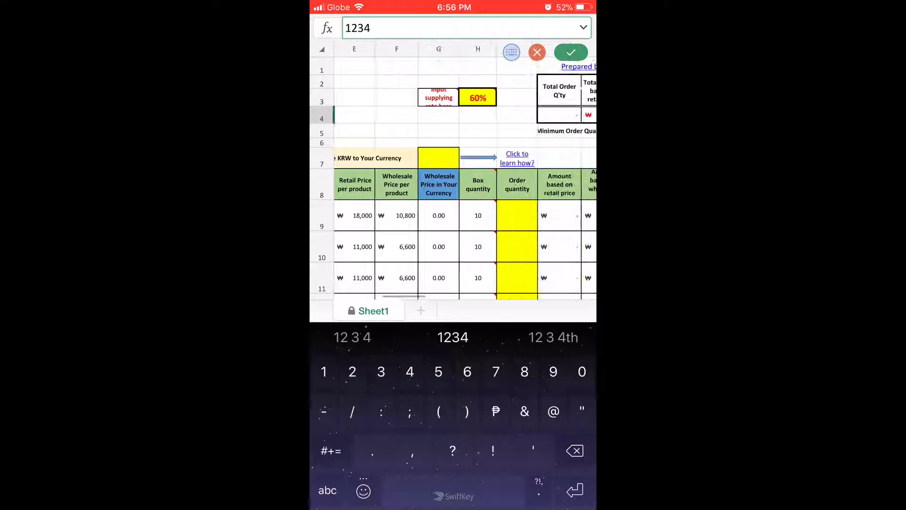
# Enter order quantities of 10, confirm the row 12 quantity and leave for the app switcher
pyautogui.write('10')
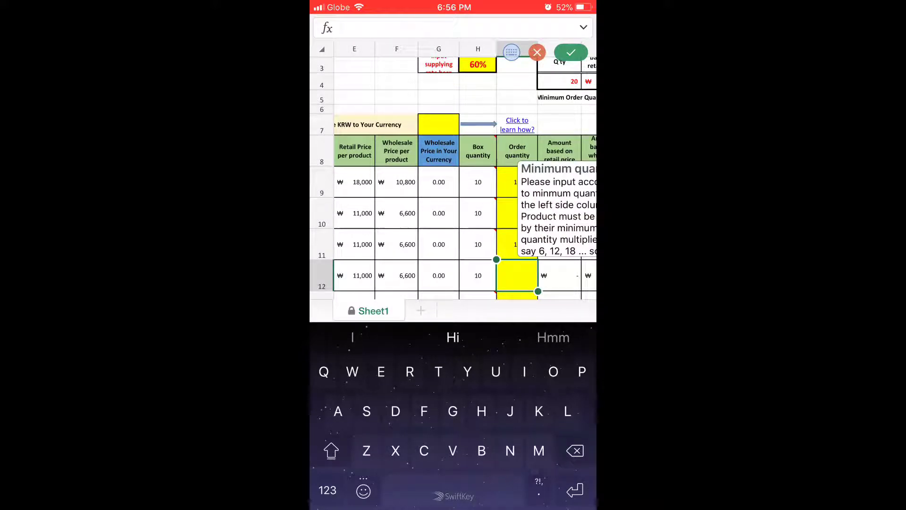
pyautogui.write('10')
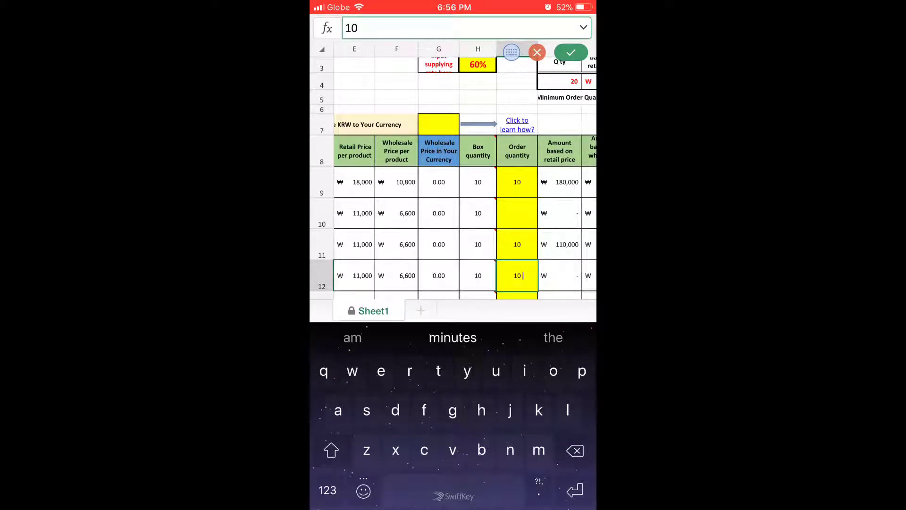
pyautogui.click(570, 52)
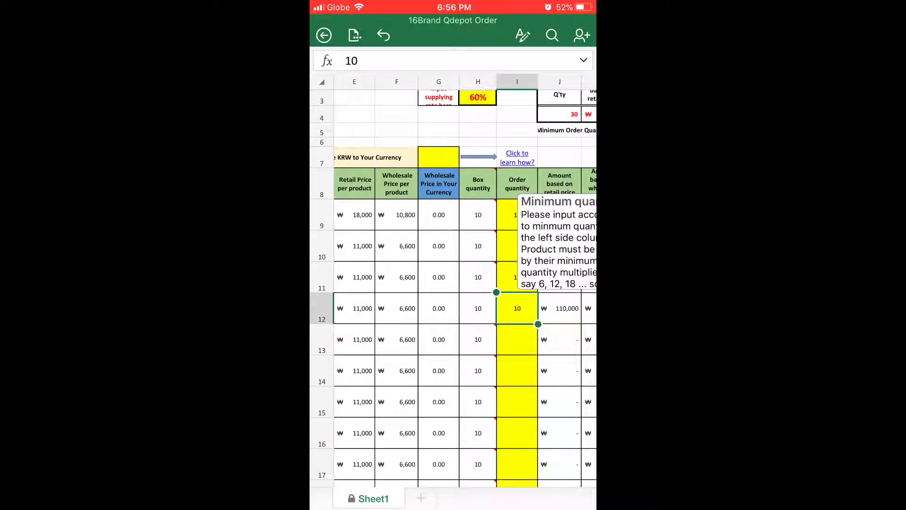
pyautogui.click(354, 35)
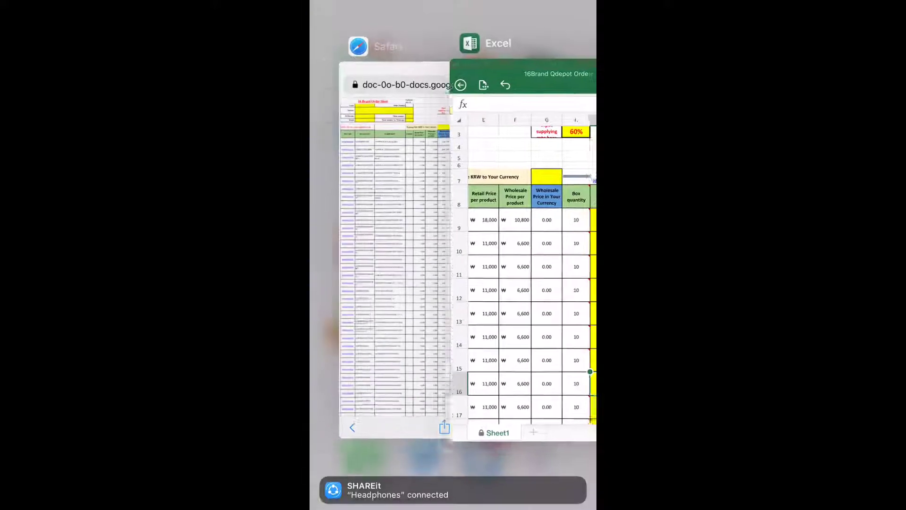
# Switch back to the q-depot site and scroll down the brand list toward the Upload Order link
pyautogui.click(393, 46)
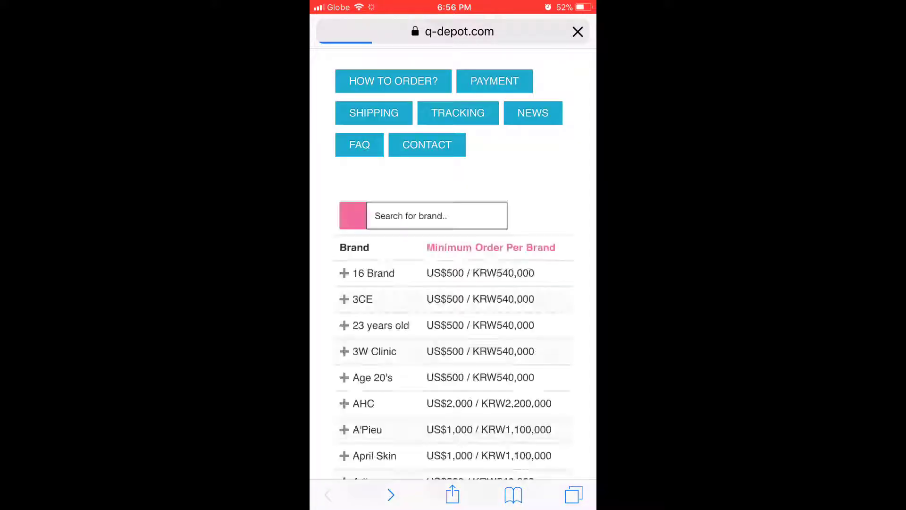
pyautogui.scroll(-3)
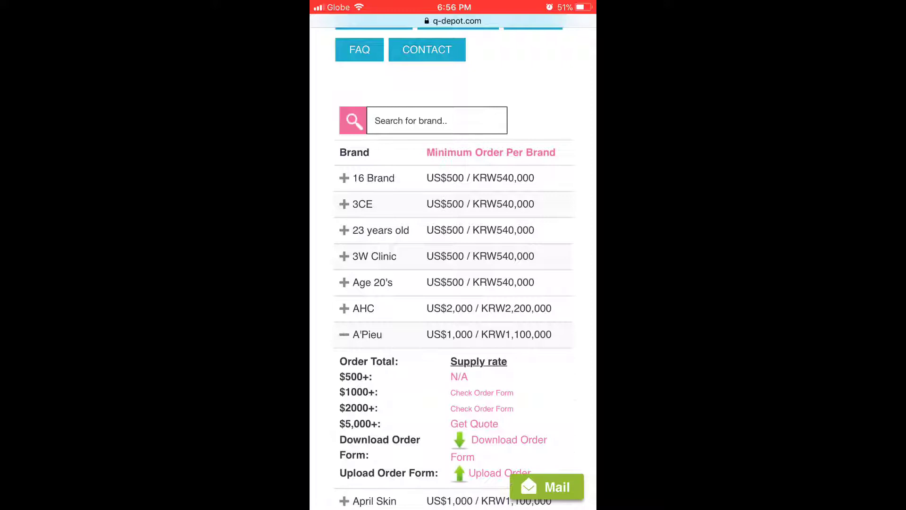
pyautogui.scroll(-3)
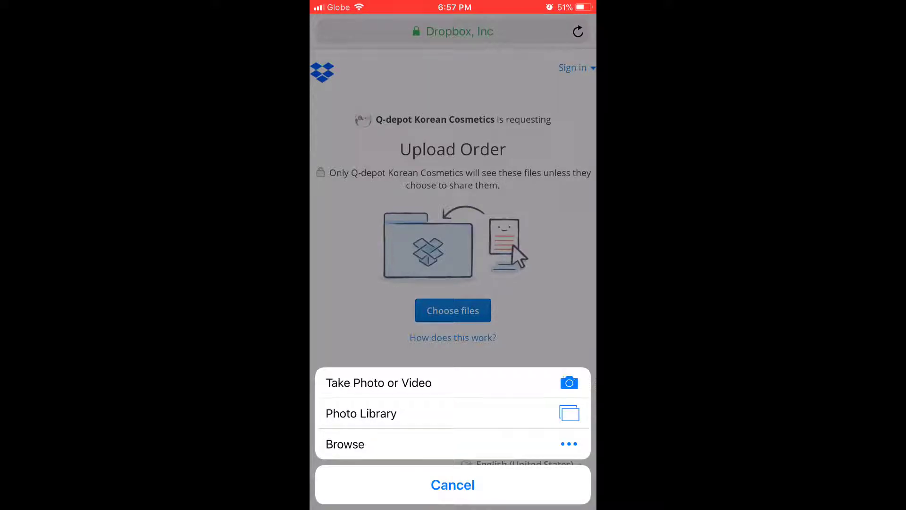
# Browse the Personal folder and attach the 16Brand Qdepot Order file to the Dropbox upload
pyautogui.click(345, 444)
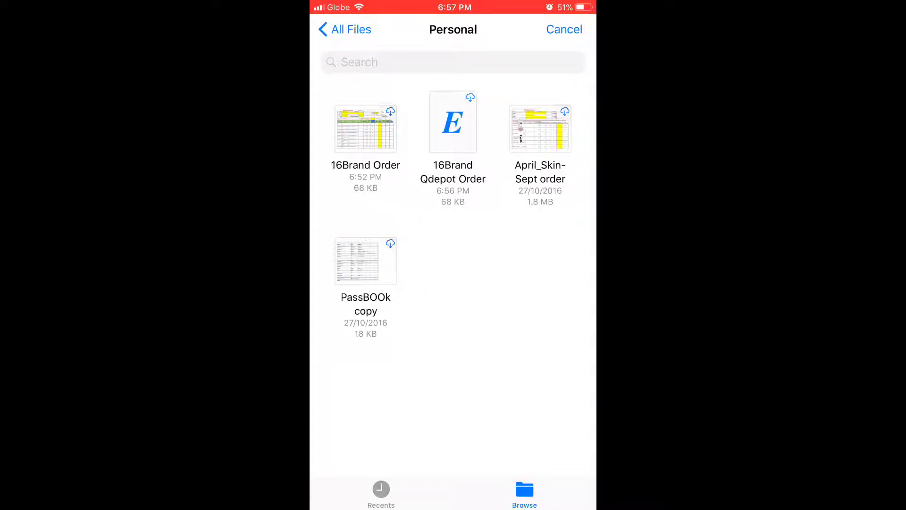
pyautogui.click(453, 122)
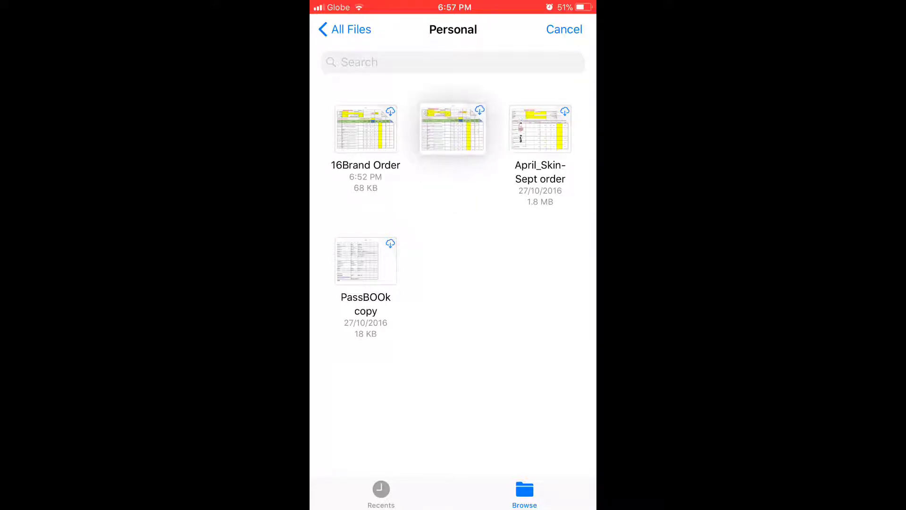
pyautogui.click(452, 128)
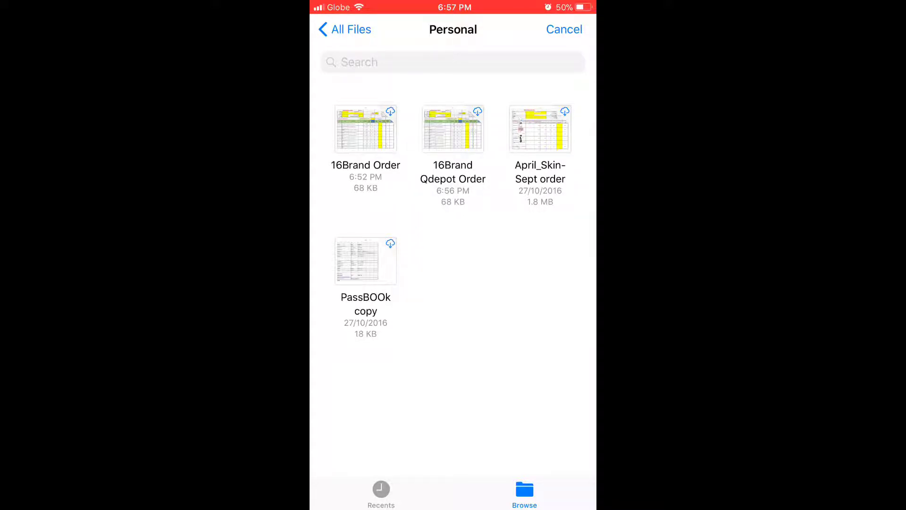
pyautogui.click(452, 129)
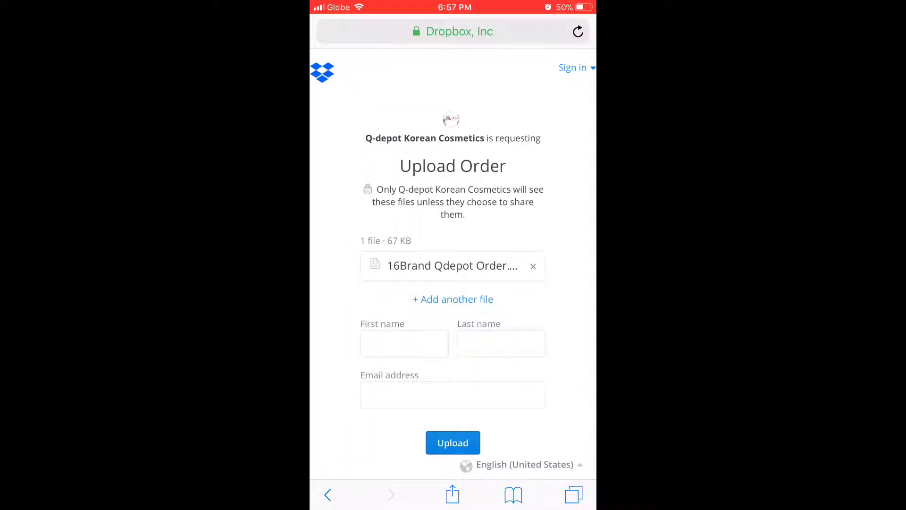
# Fill in first name Me, last name Abc and the gamil.co email address for the upload
pyautogui.click(405, 343)
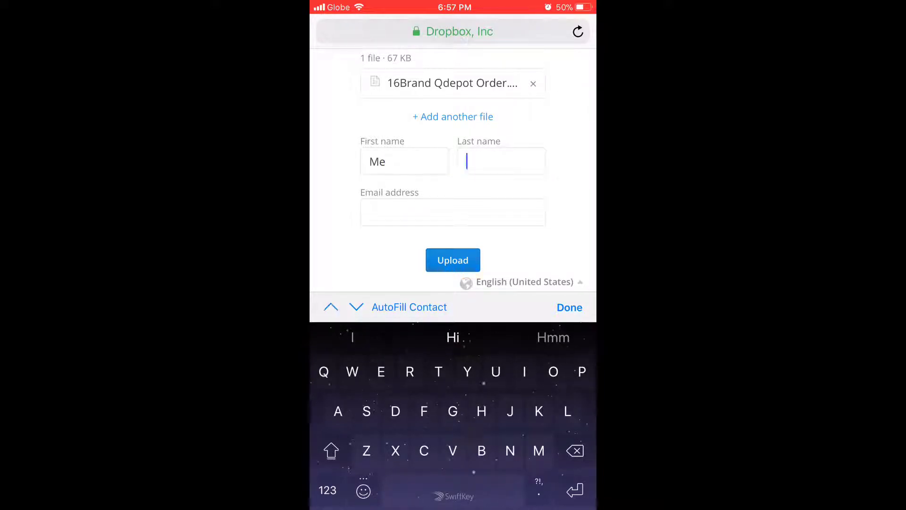
pyautogui.write('Me')
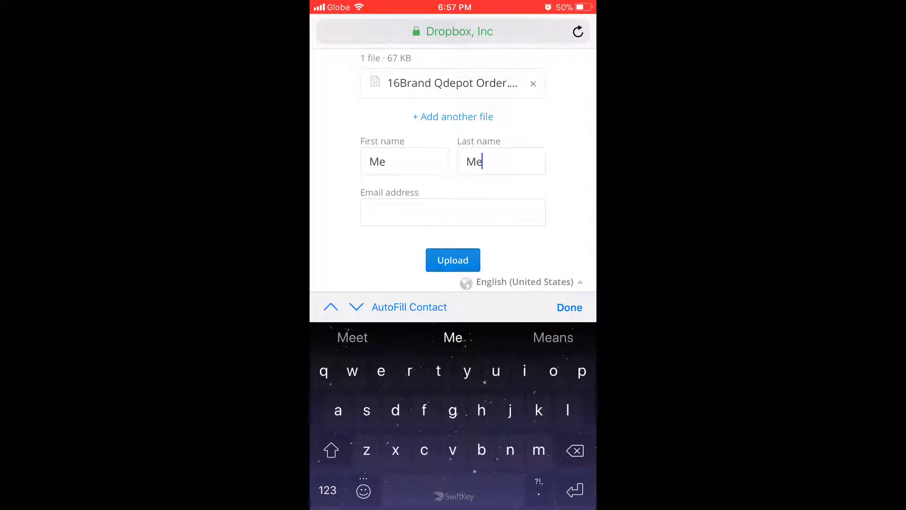
pyautogui.write('Abc')
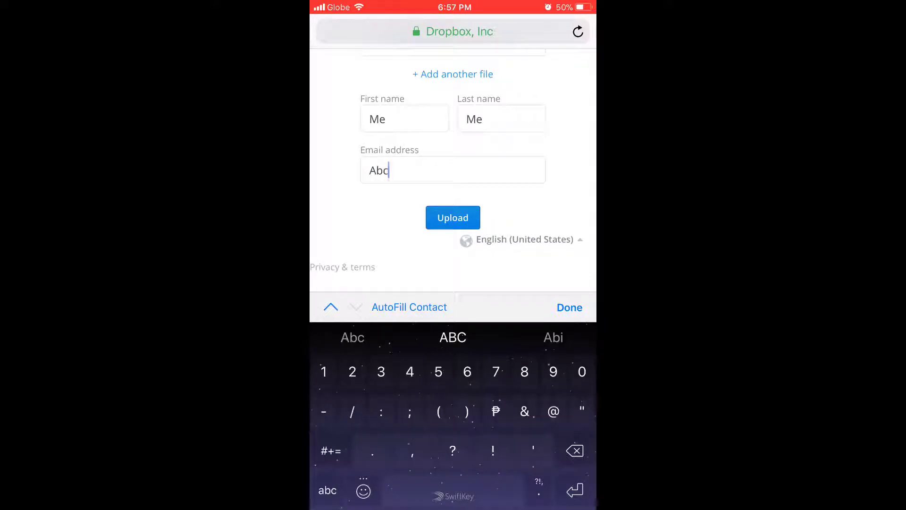
pyautogui.write('@')
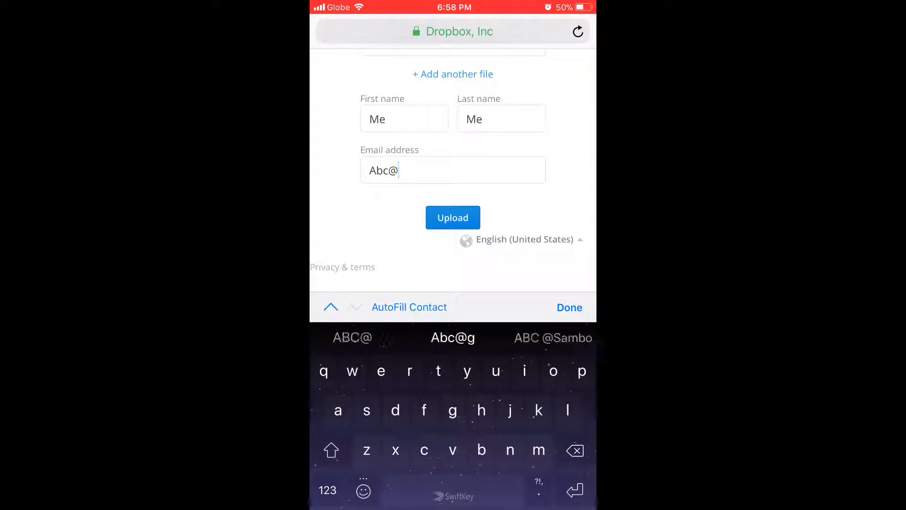
pyautogui.write('gamil.co')
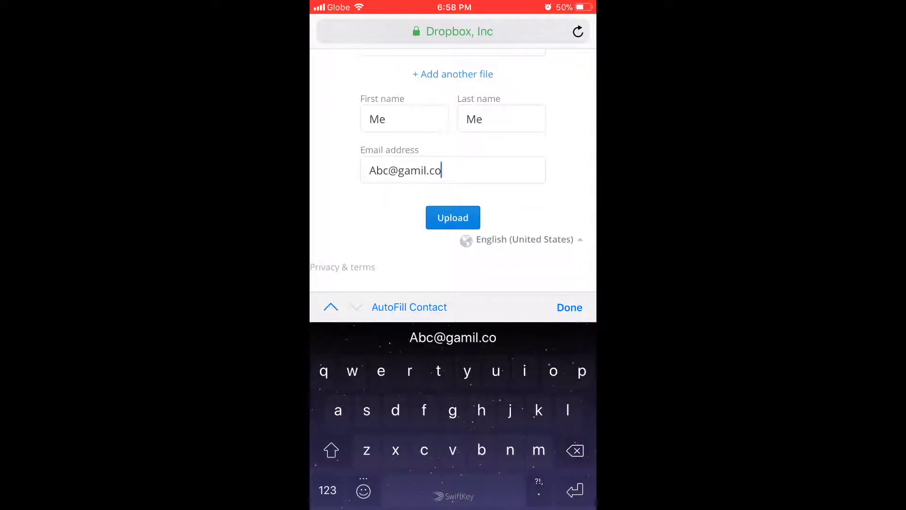
pyautogui.click(452, 217)
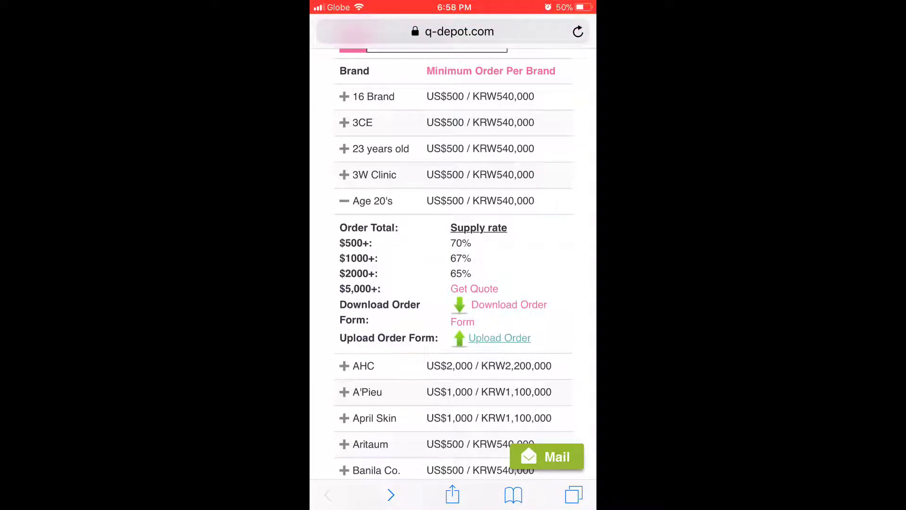
# Scroll up to the top of q-depot.com showing the wholesale rates headline and brand search
pyautogui.scroll(3)
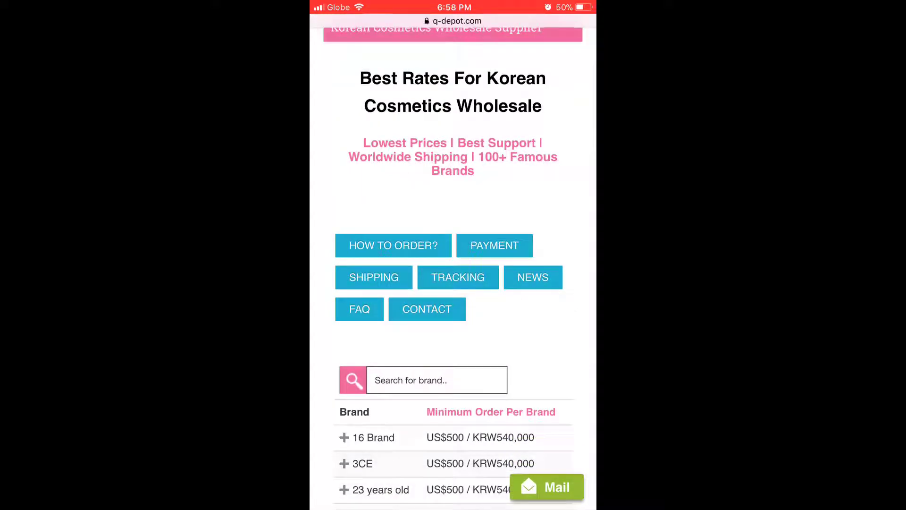